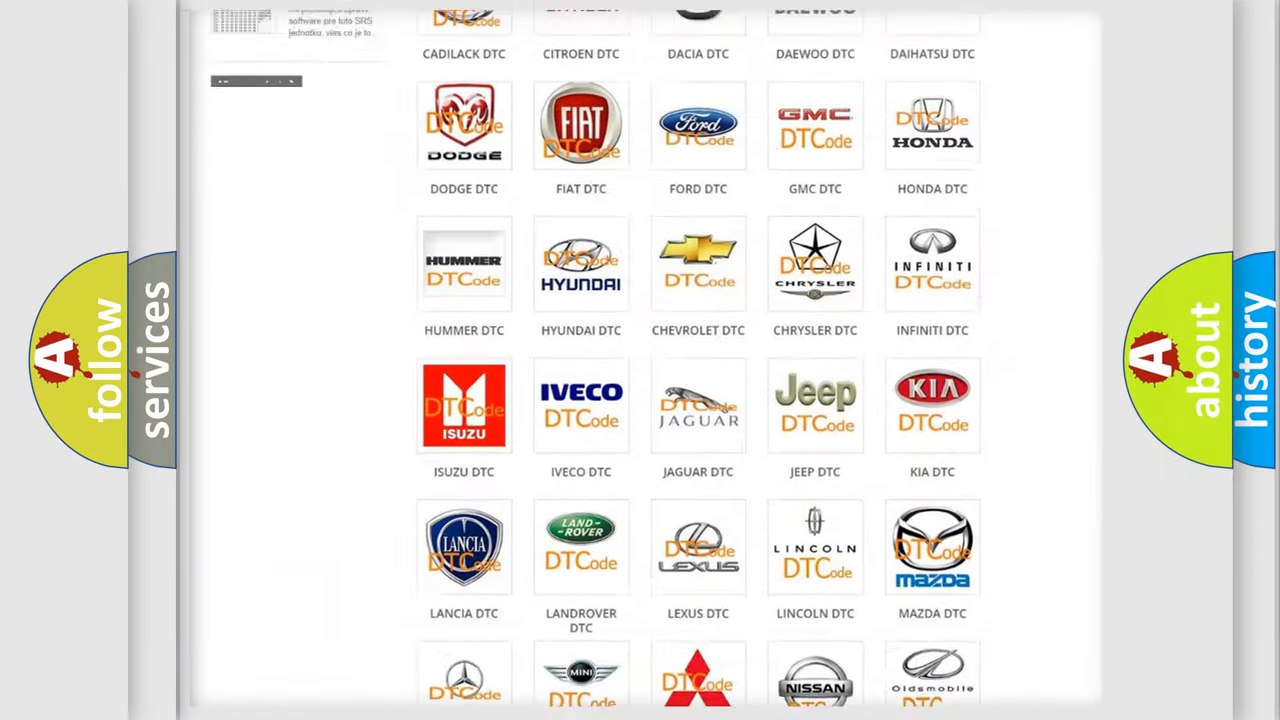
- Browse the FORD DTC page's code list (B0001:11 through B1213) and return to the top
scroll("up", 3)
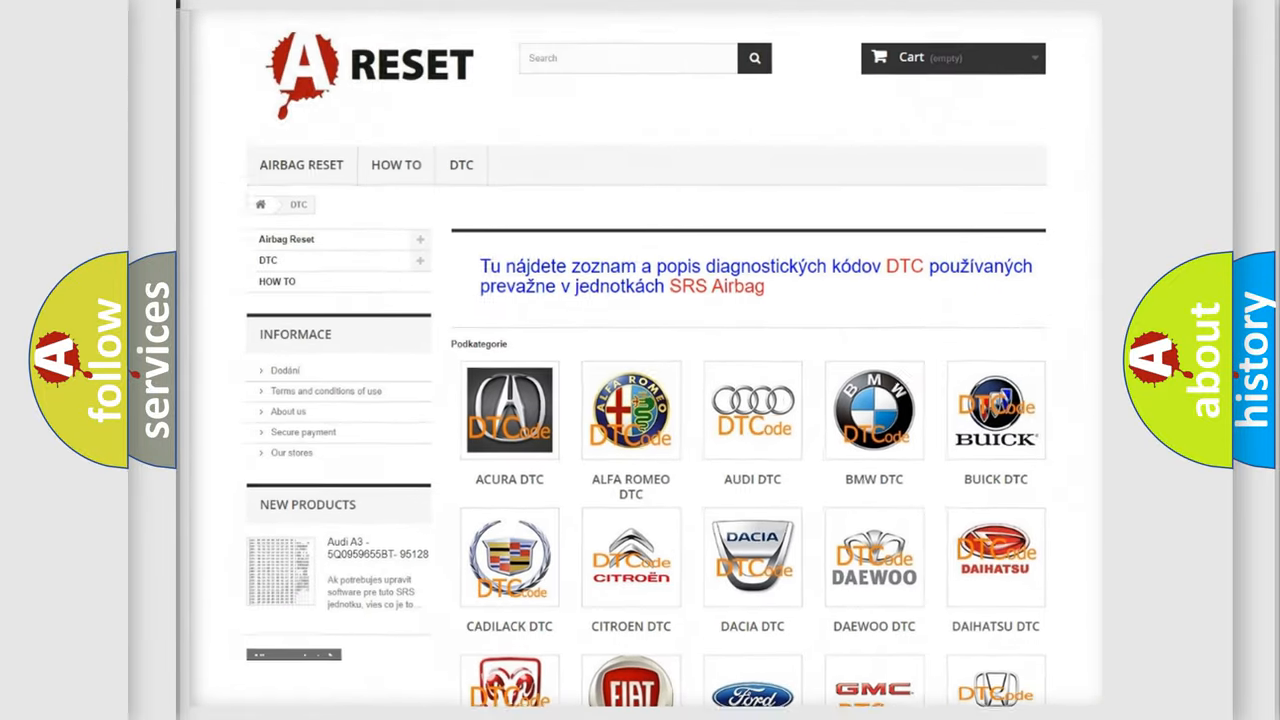
scroll("down", 3)
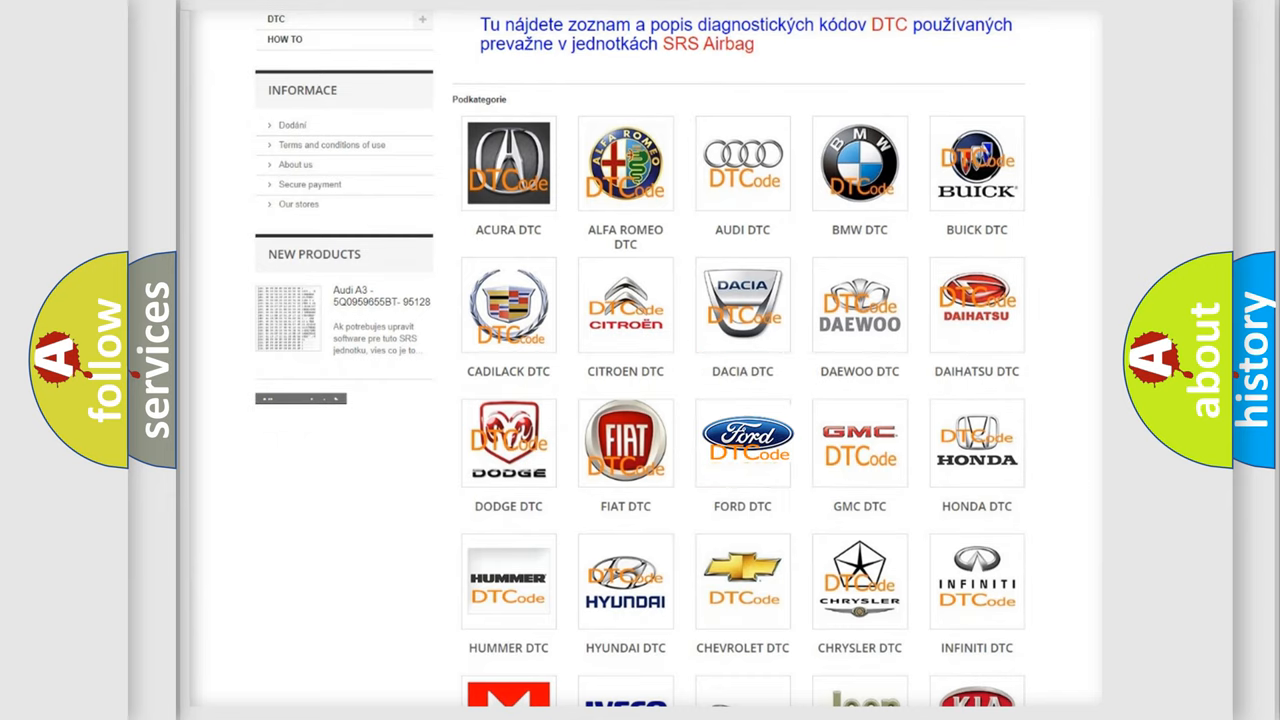
left_click(742, 442)
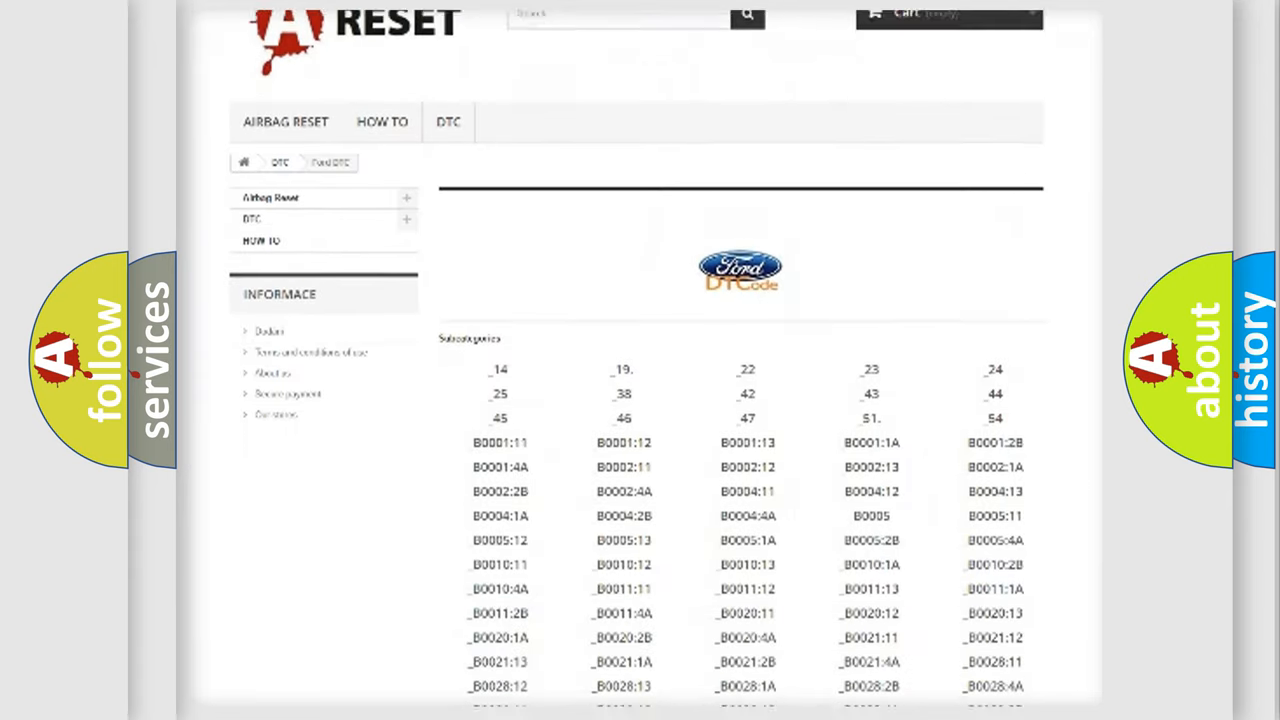
scroll("down", 3)
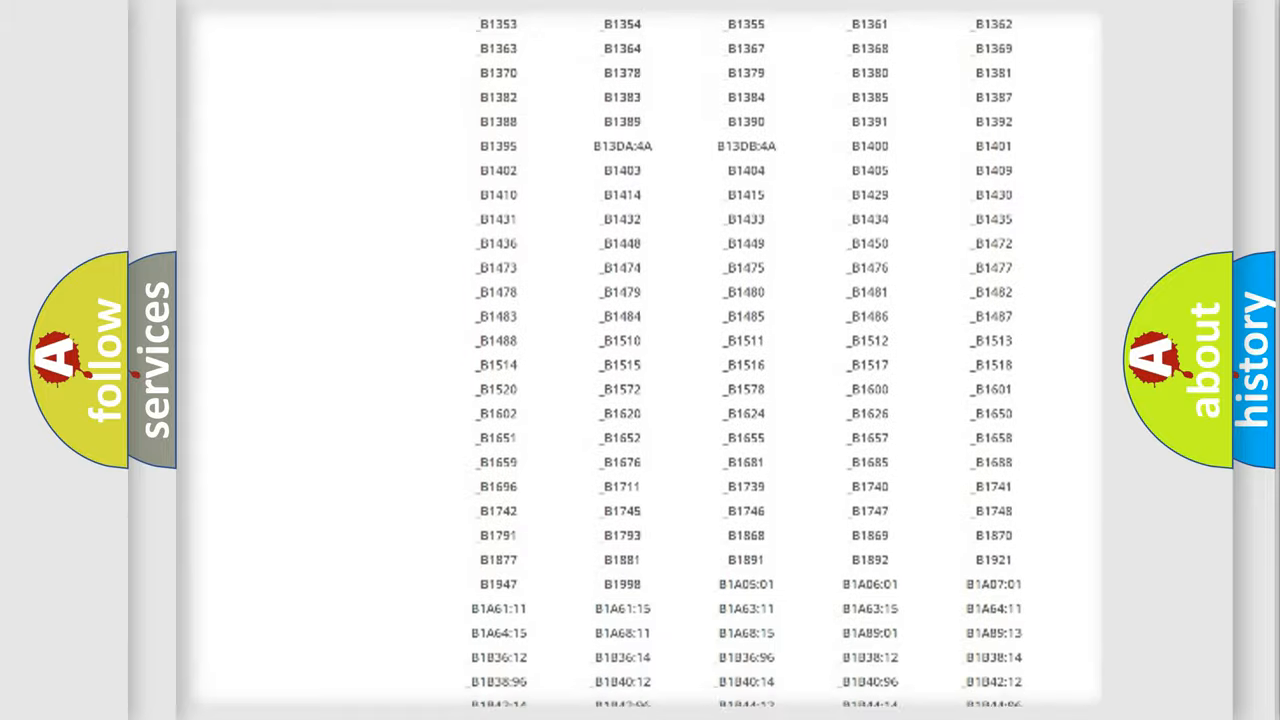
scroll("up", 3)
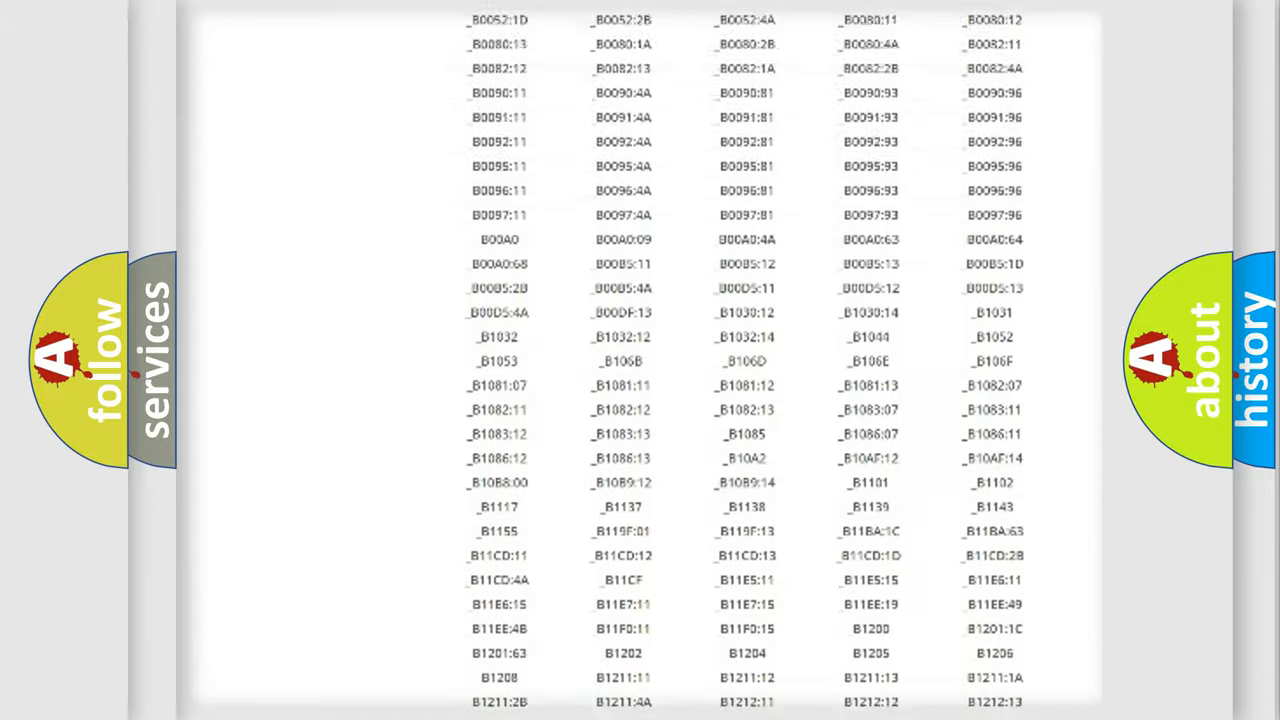
scroll("up", 3)
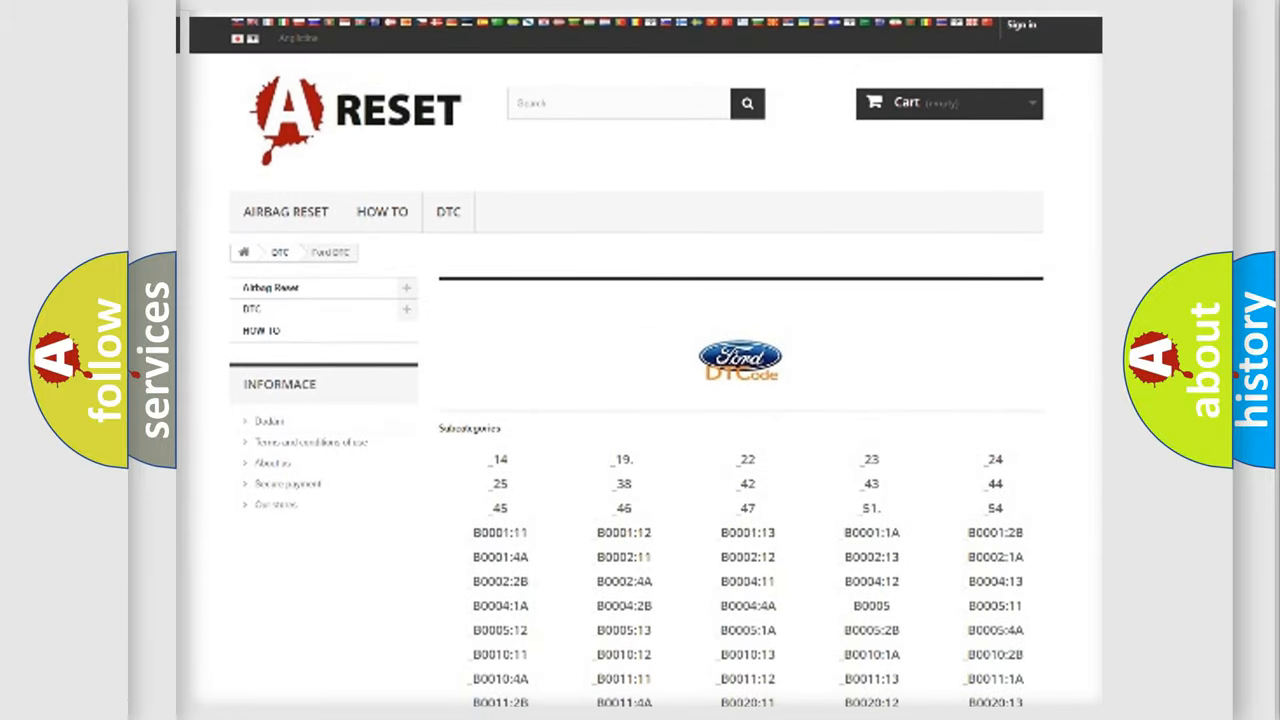